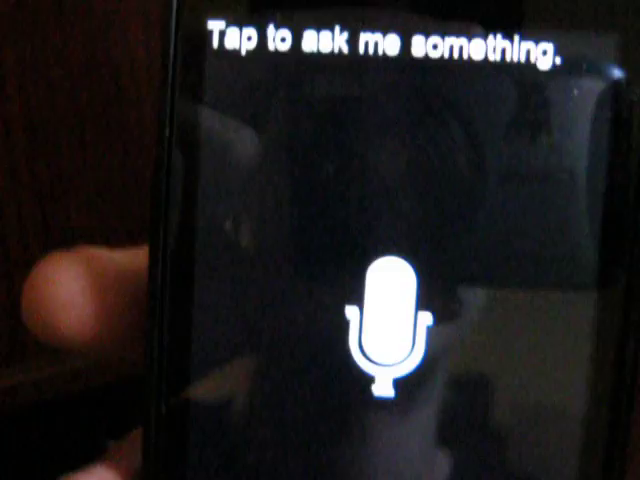
Step: Activate voice listening and speak a question about inches
click(378, 320)
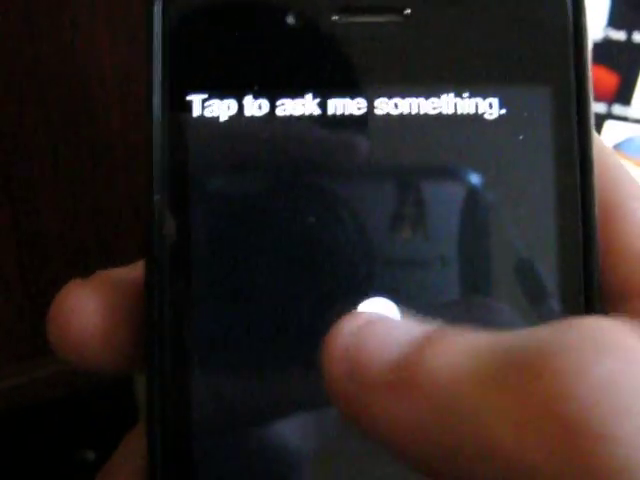
click(375, 310)
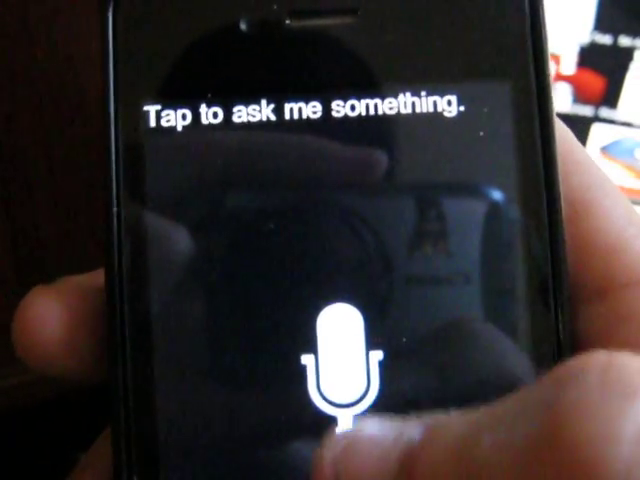
click(332, 362)
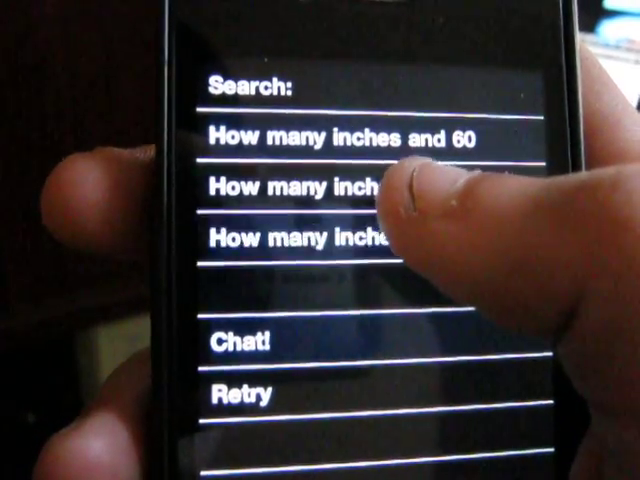
Step: Search for the recognized 'How many inches…' question from the results list
click(360, 190)
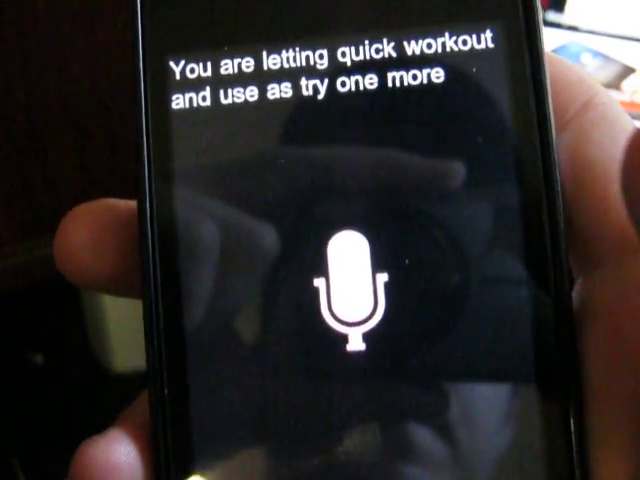
Step: Start a new listening round below the quick-workout chat reply
click(340, 290)
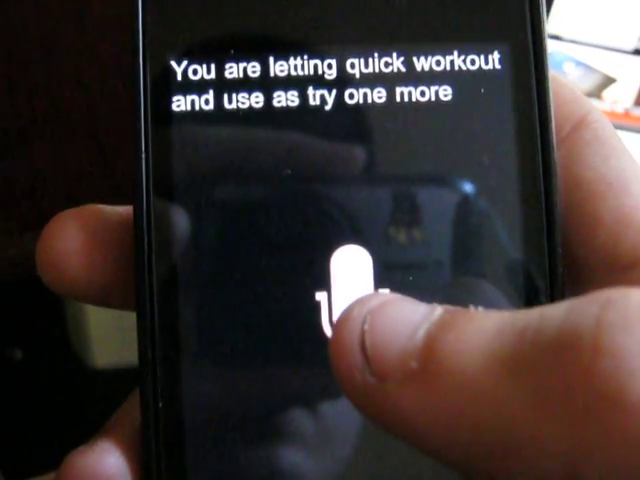